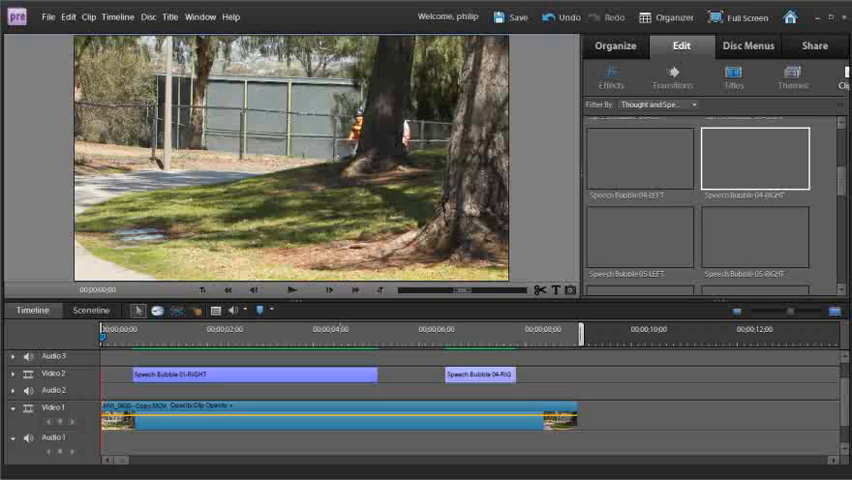
pyautogui.moveTo(201, 290)
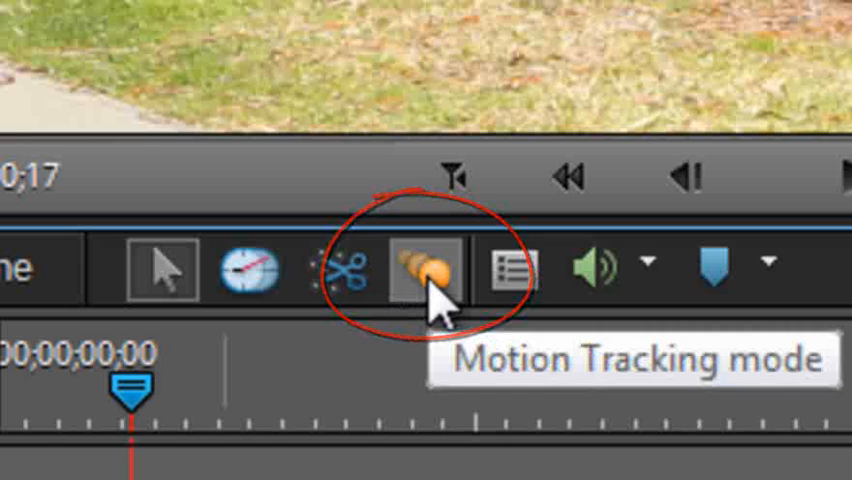
# Step: Enter Motion Tracking mode and decline the Auto-Analyzer
pyautogui.click(427, 269)
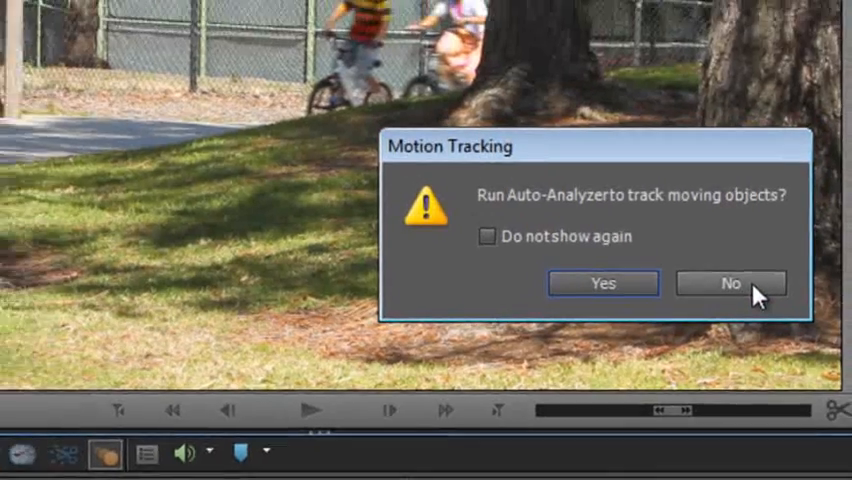
pyautogui.click(731, 283)
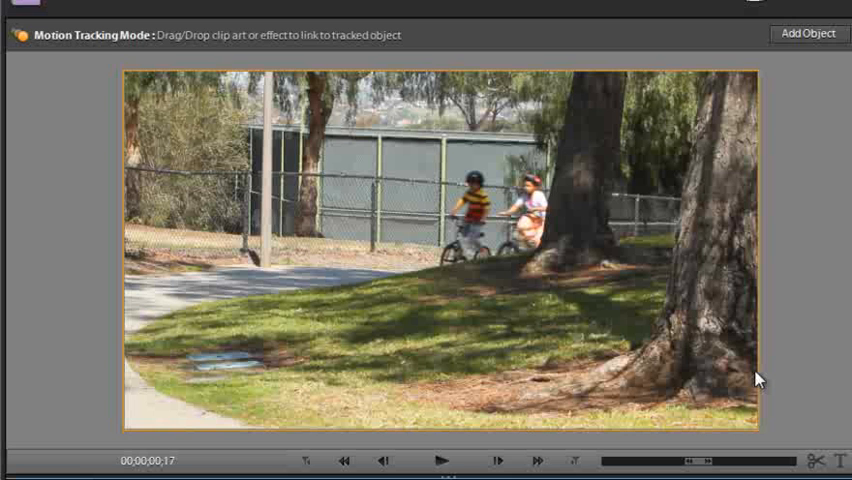
pyautogui.moveTo(505, 40)
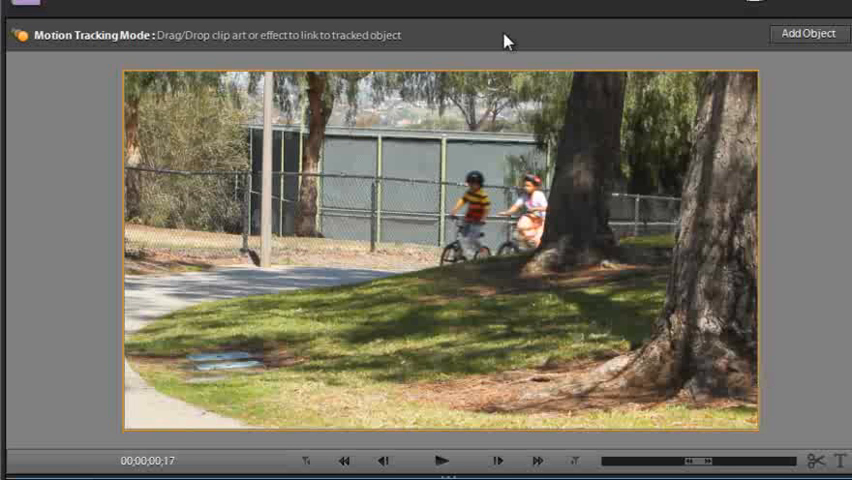
pyautogui.moveTo(808, 33)
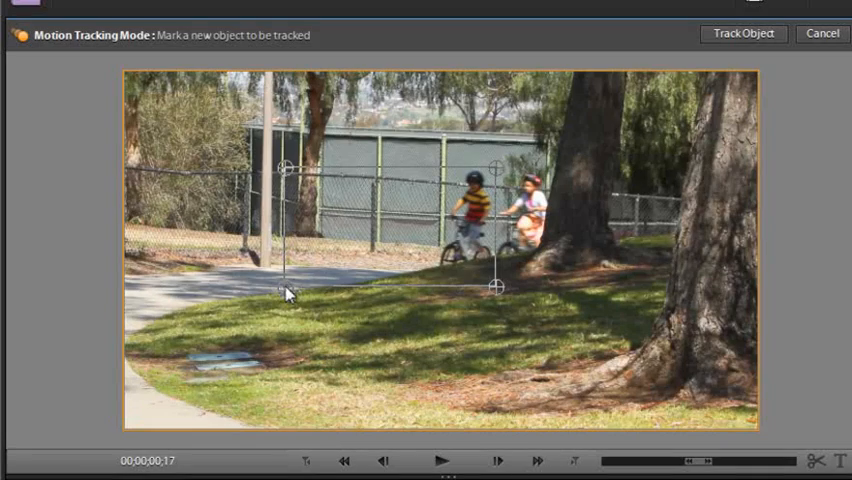
# Step: Track the marked boy, then play the clip to check the box follows him
pyautogui.click(742, 33)
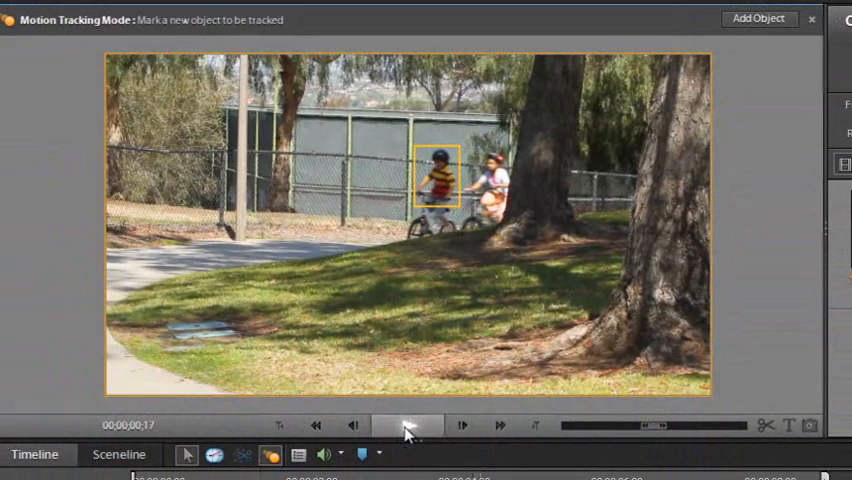
pyautogui.click(406, 424)
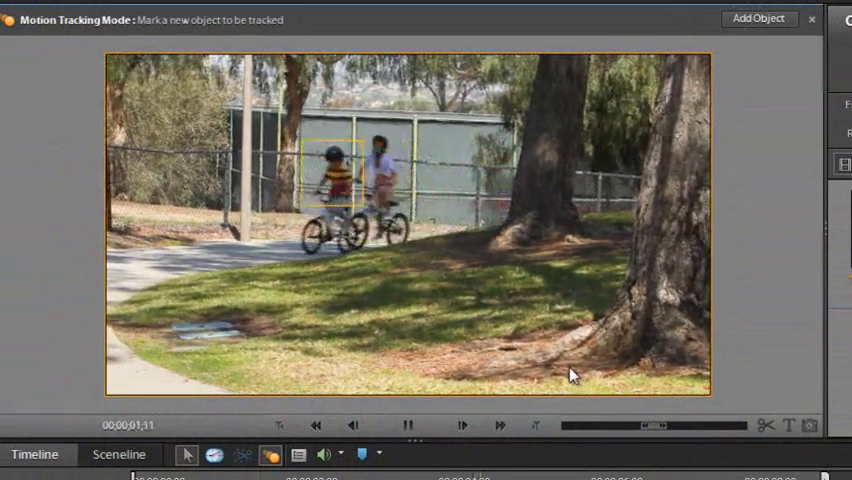
pyautogui.click(462, 425)
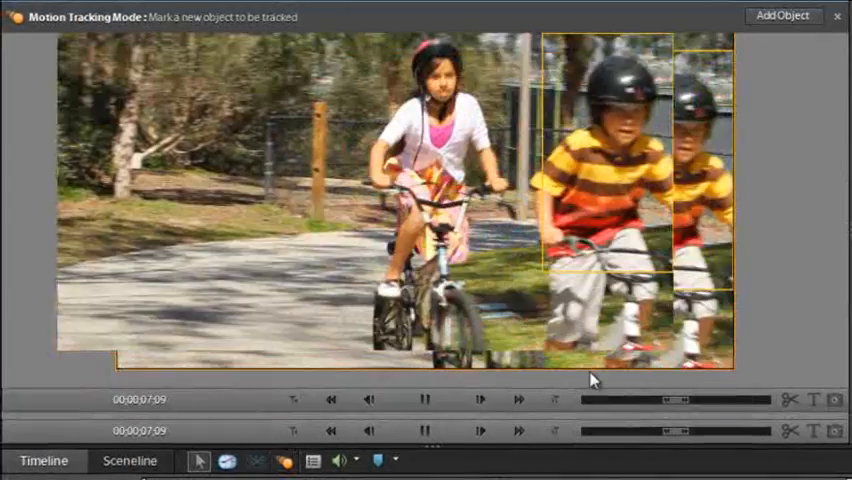
pyautogui.click(837, 16)
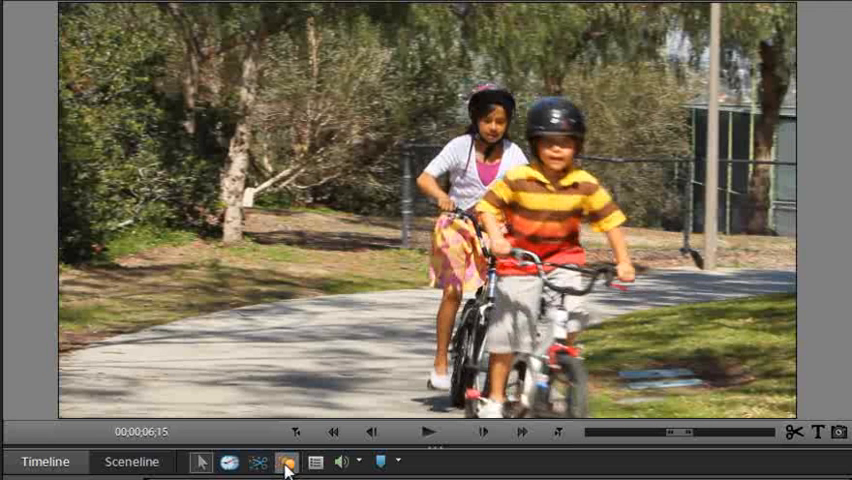
pyautogui.click(285, 461)
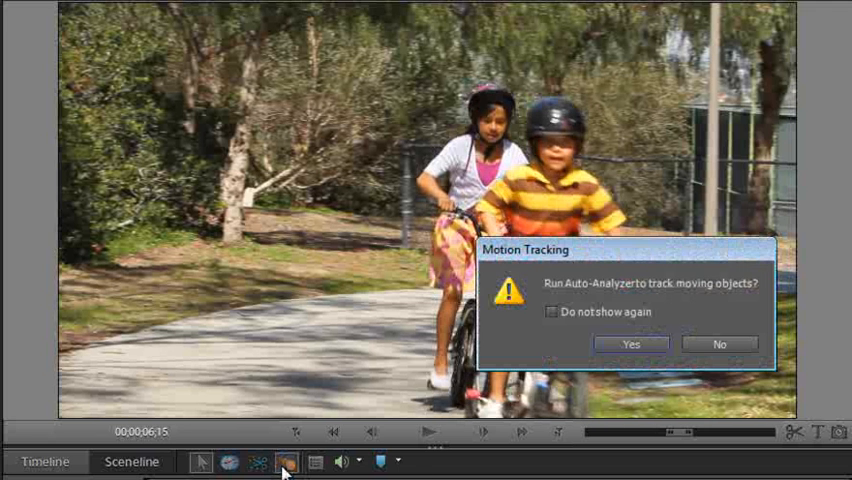
pyautogui.click(630, 343)
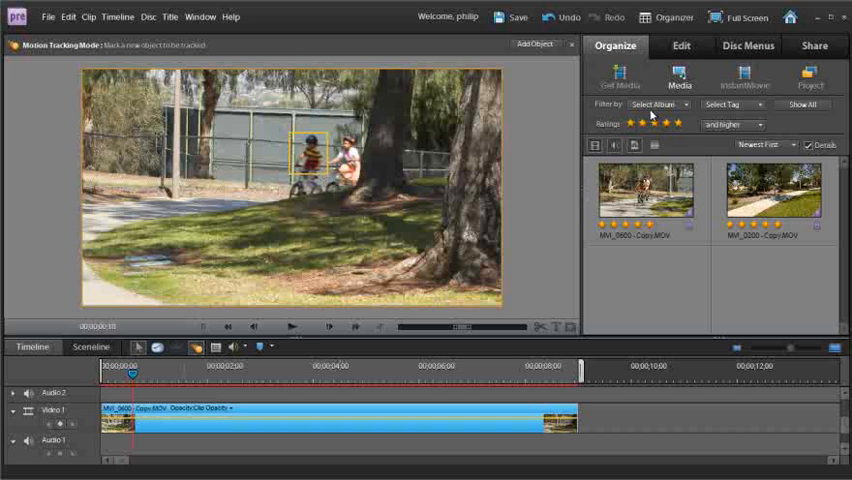
# Step: Show the Clip Art library and open its category filter list
pyautogui.click(681, 46)
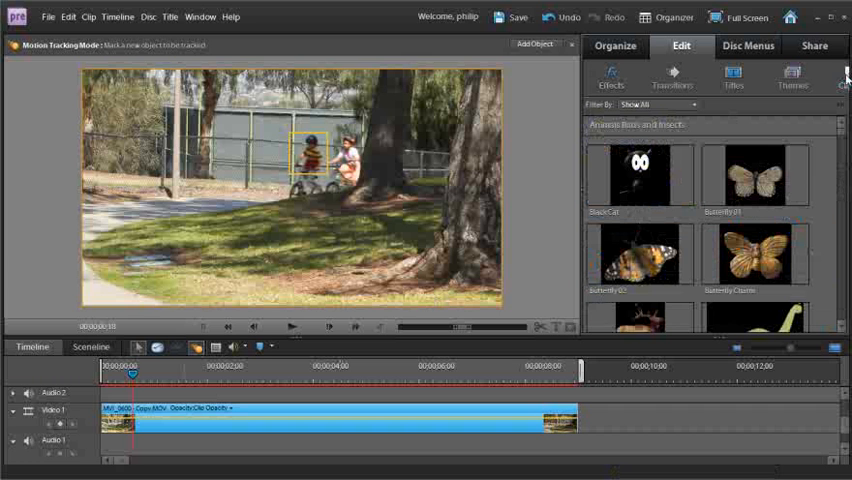
pyautogui.click(657, 105)
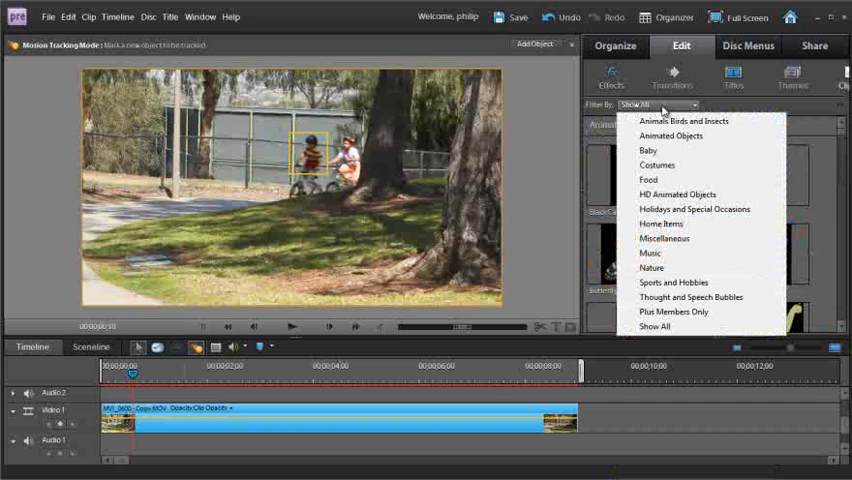
pyautogui.moveTo(678, 302)
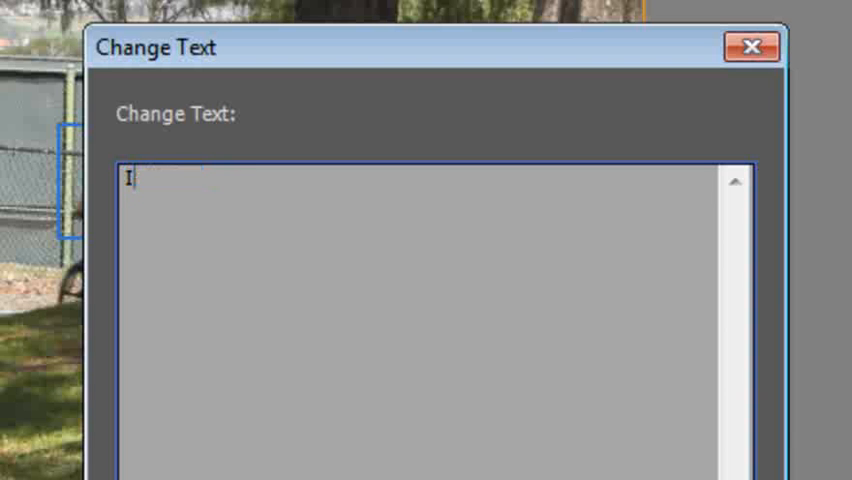
# Step: Enter "I'm first" as the boy's speech bubble text and confirm
pyautogui.write("I'm first!")
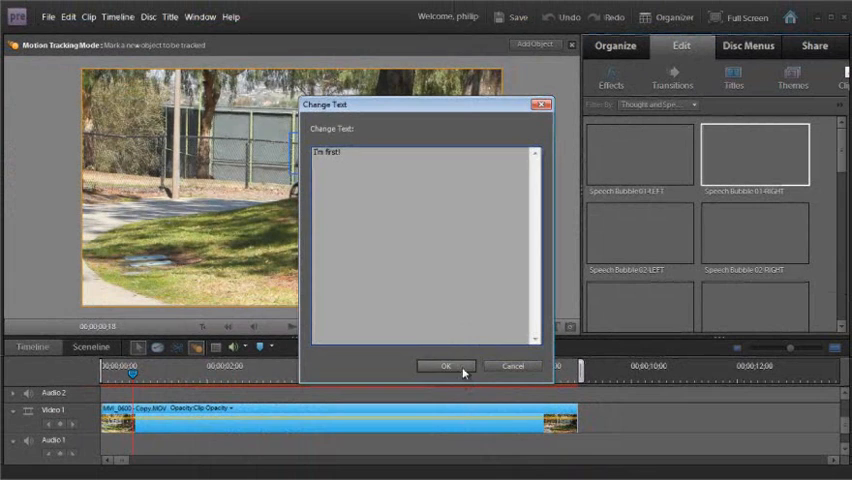
pyautogui.click(446, 366)
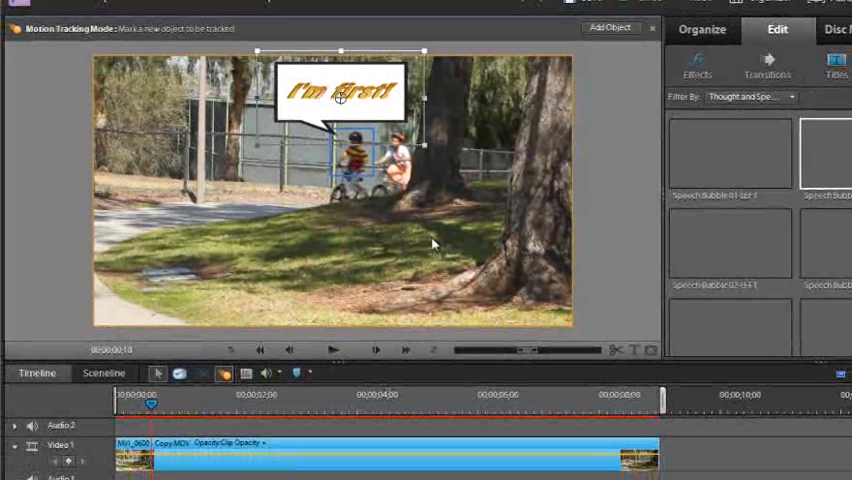
pyautogui.moveTo(368, 183)
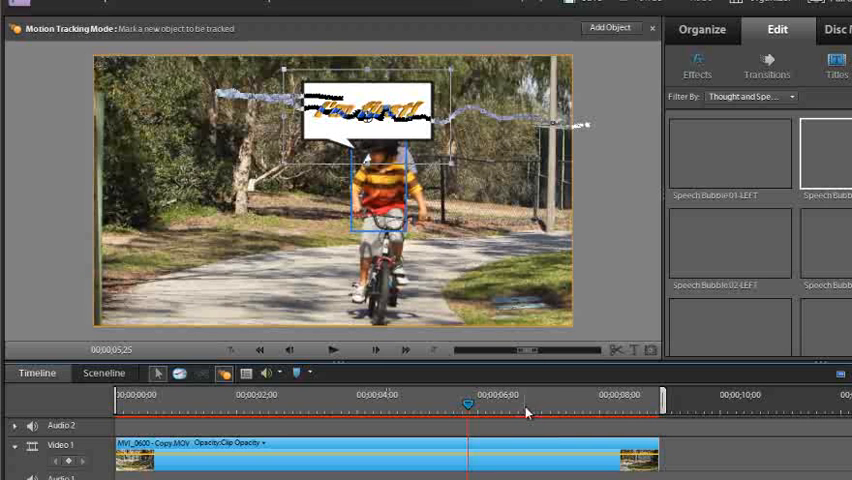
# Step: Trim the Speech Bubble 01-RIGHT clip's end to just before five seconds
pyautogui.moveTo(466, 404); pyautogui.dragTo(527, 404)
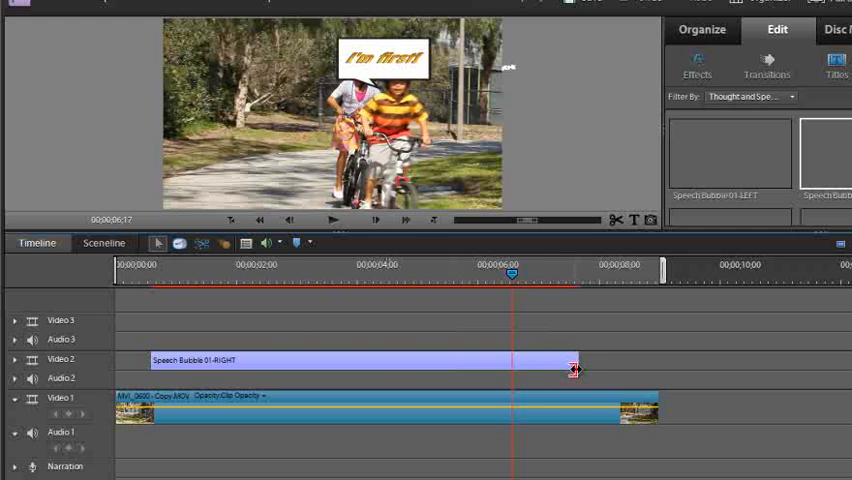
pyautogui.moveTo(575, 367); pyautogui.dragTo(475, 367)
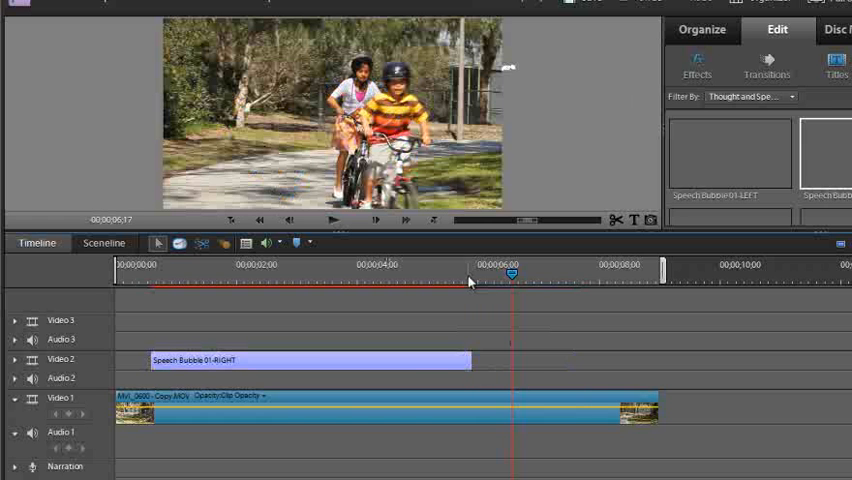
pyautogui.moveTo(510, 272); pyautogui.dragTo(468, 272)
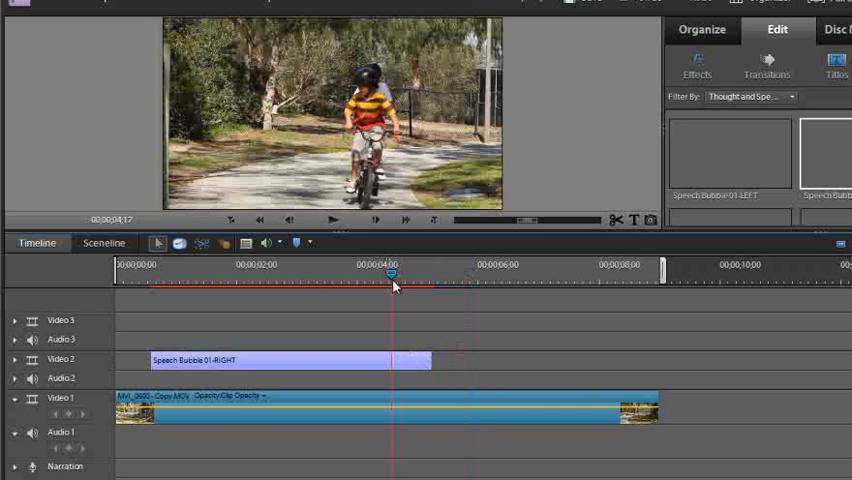
pyautogui.rightClick(285, 360)
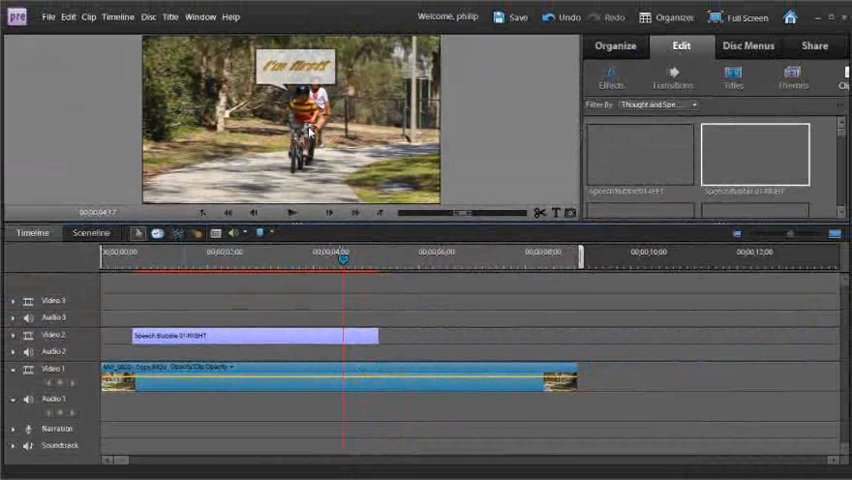
pyautogui.moveTo(290, 88)
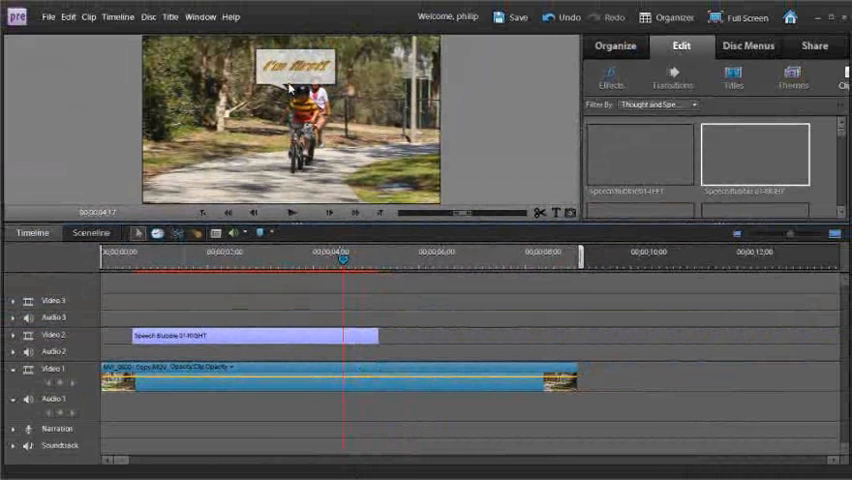
# Step: Move the playhead to around six seconds, past the trimmed bubble
pyautogui.click(412, 258)
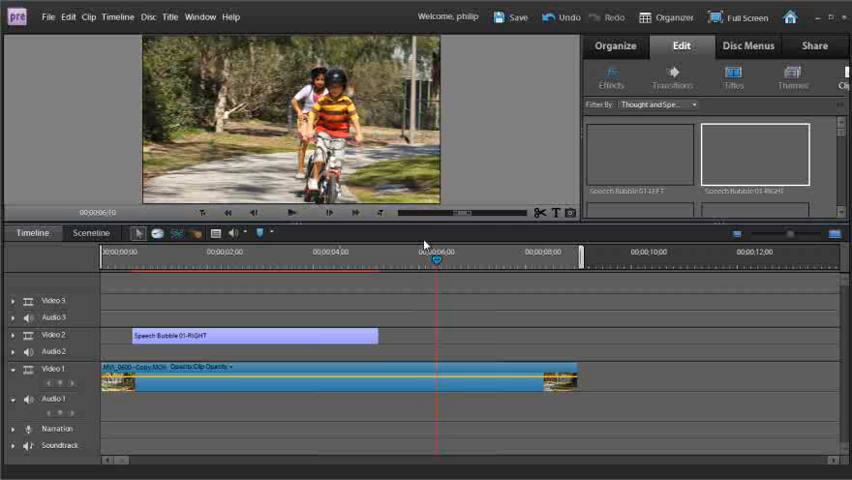
pyautogui.moveTo(425, 221)
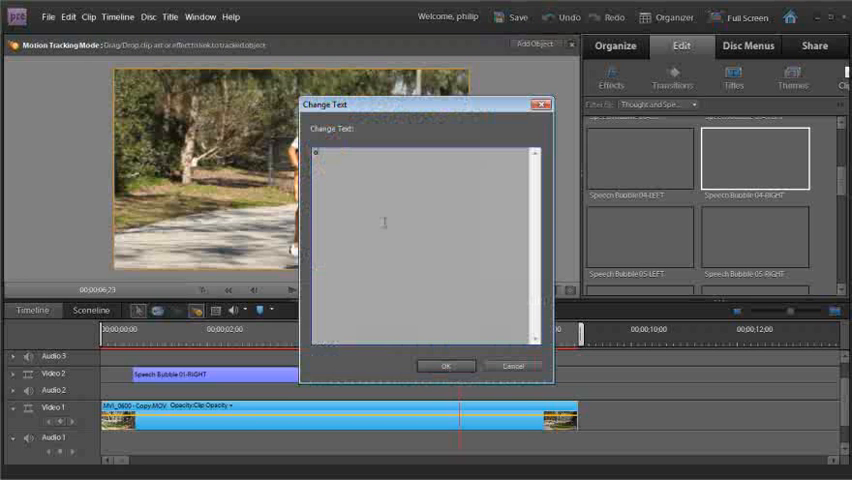
# Step: Enter "oh real" as the girl's bubble text, confirm, and exit tracking mode
pyautogui.write('oh really!')
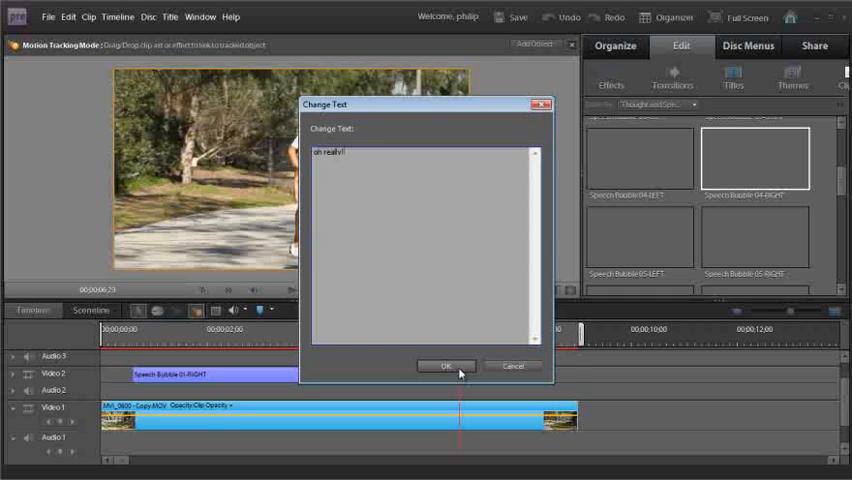
pyautogui.click(444, 366)
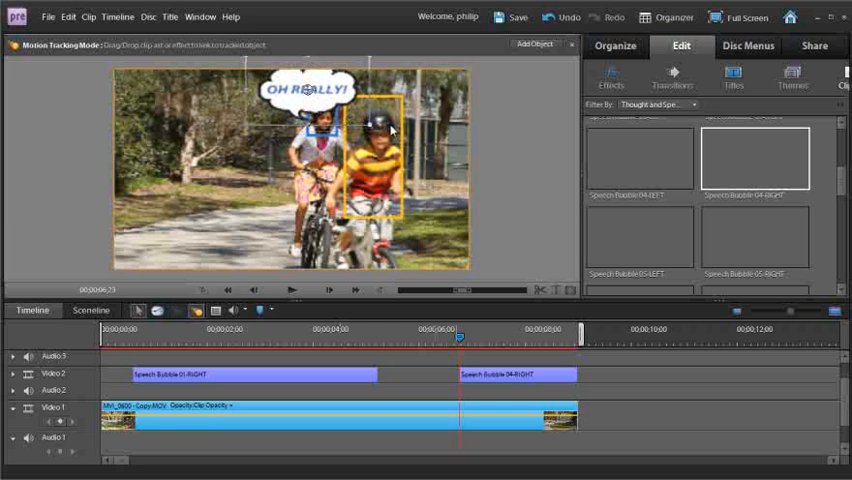
pyautogui.click(510, 17)
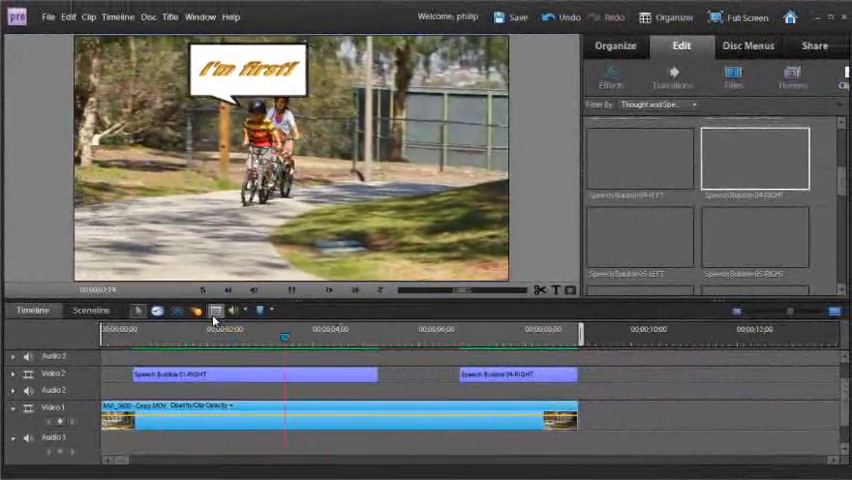
pyautogui.click(291, 290)
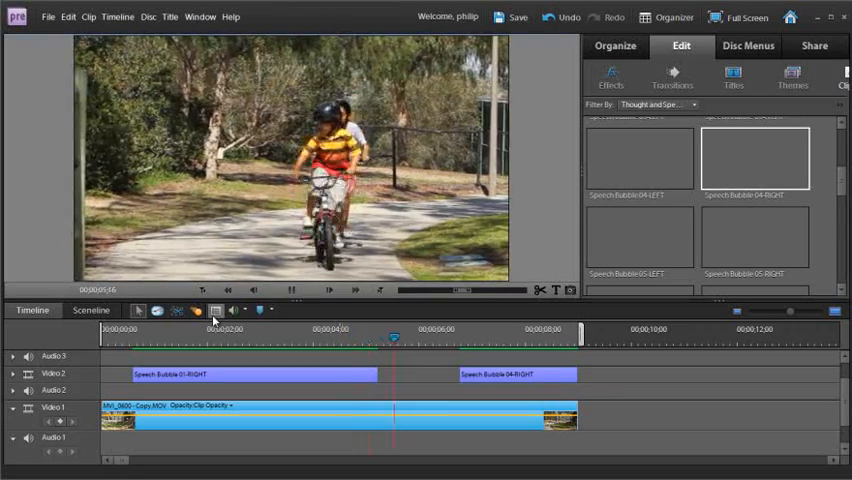
pyautogui.click(500, 330)
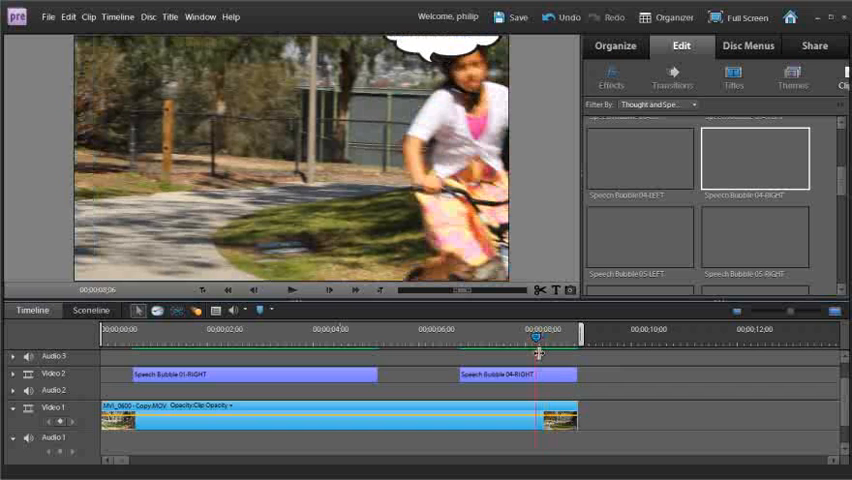
pyautogui.moveTo(530, 350)
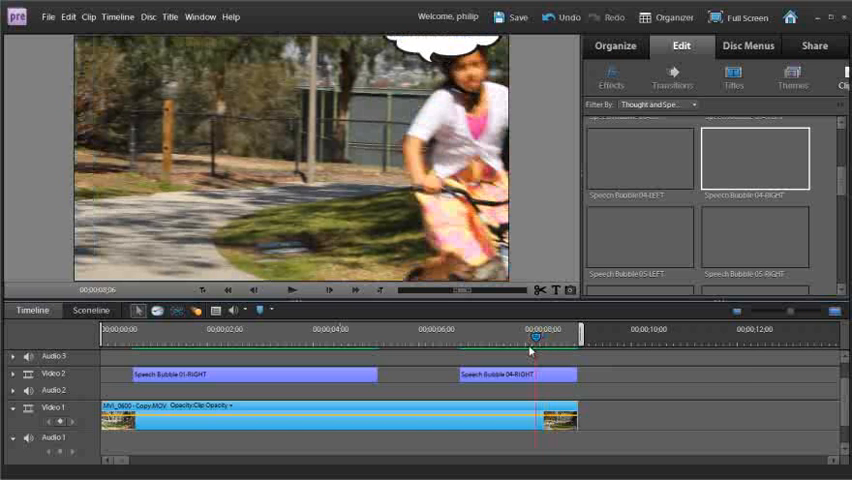